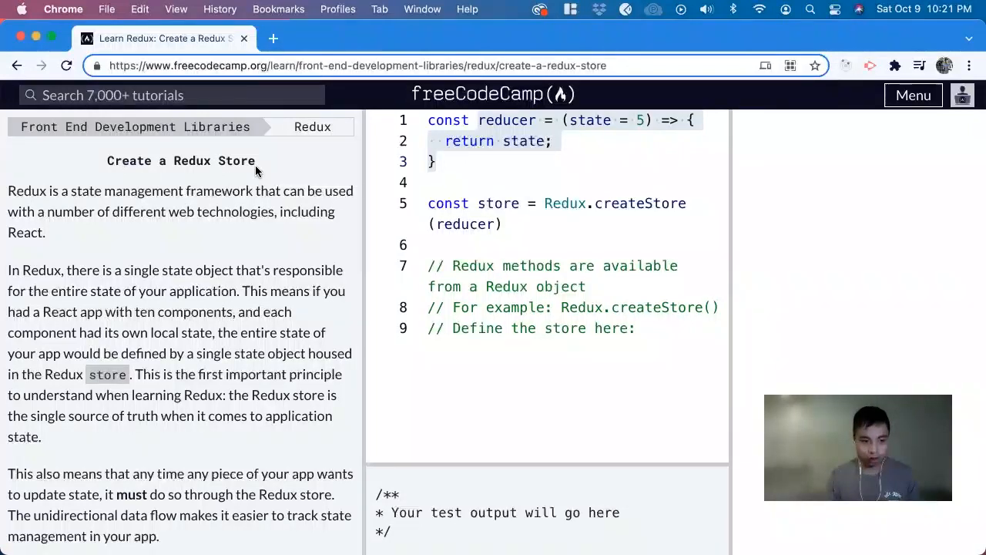
# Read the Redux intro, highlighting 'Redux', the state-management phrase and 'single source of truth'.
pyautogui.doubleClick(26, 190)
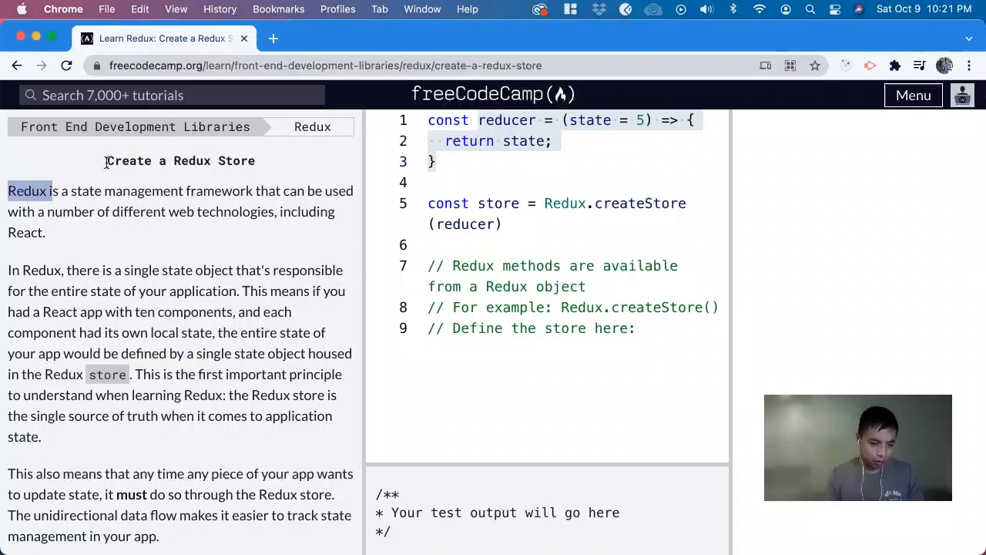
pyautogui.moveTo(80, 193)
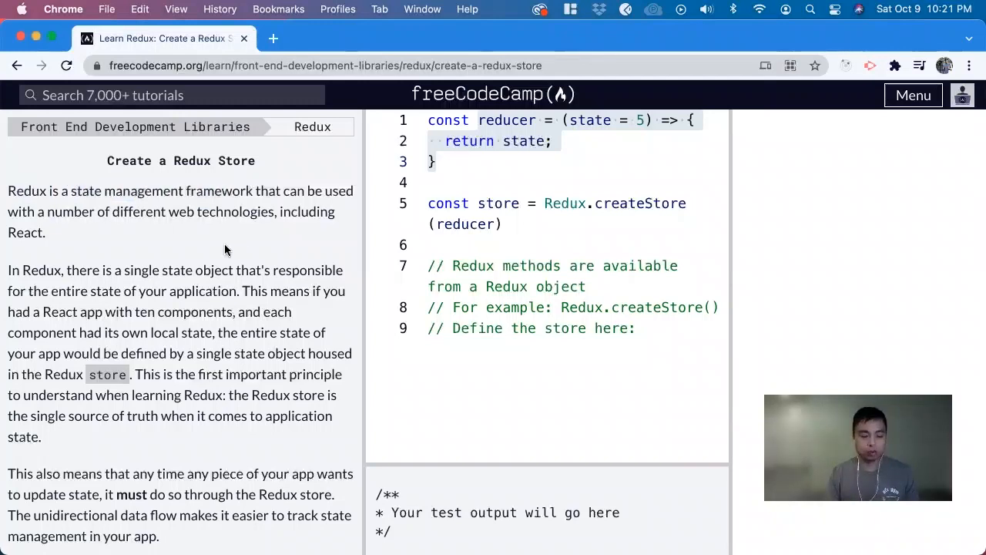
pyautogui.moveTo(113, 212); pyautogui.dragTo(277, 212)
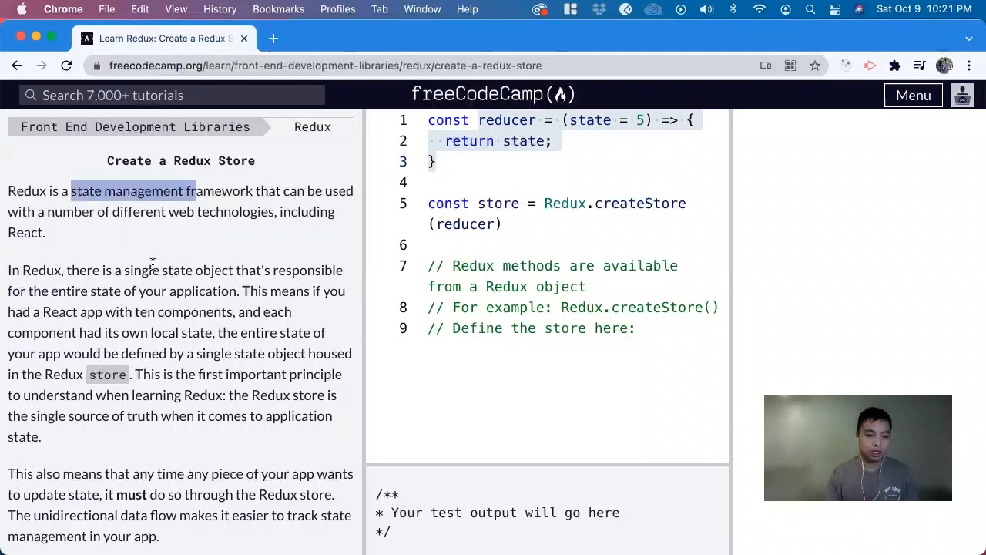
pyautogui.moveTo(270, 262)
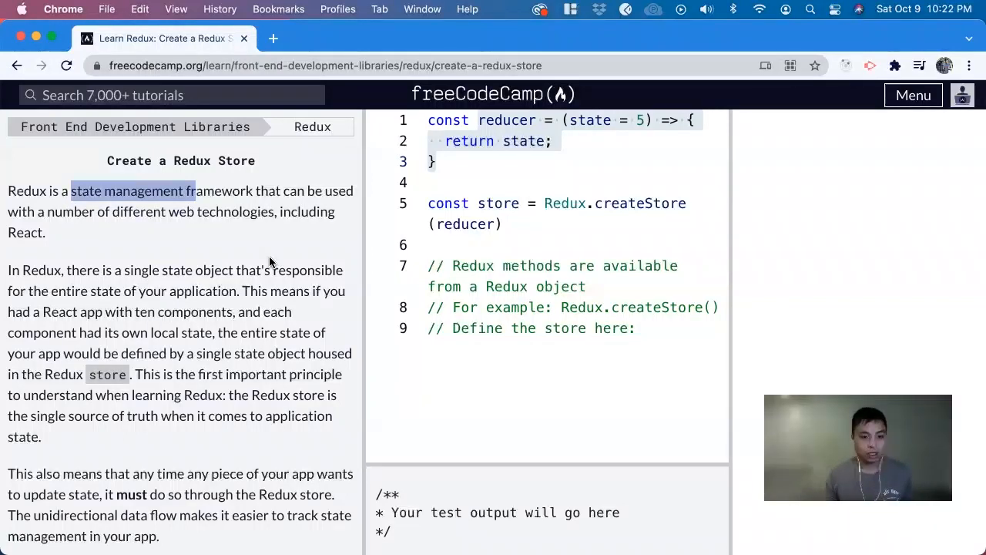
pyautogui.moveTo(220, 318)
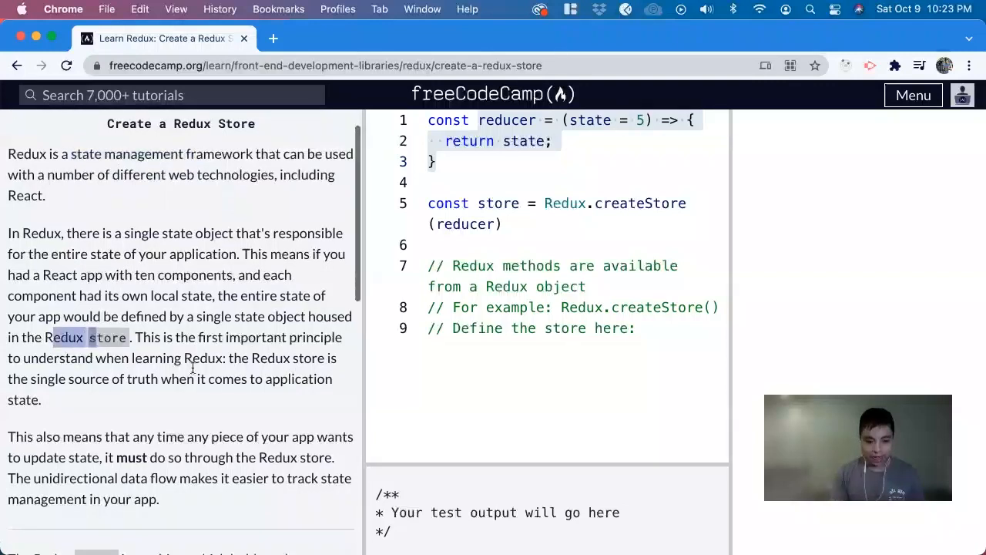
pyautogui.moveTo(27, 381)
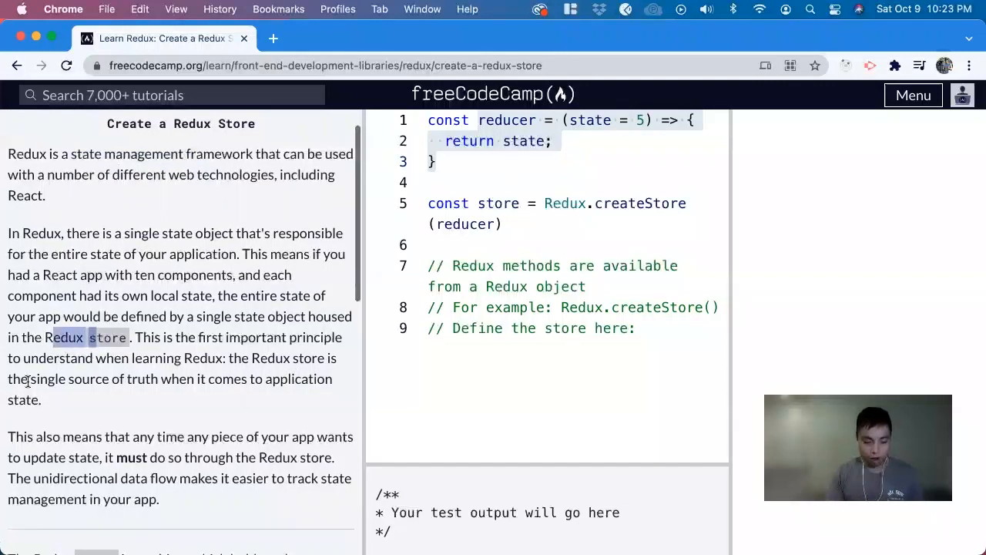
pyautogui.moveTo(38, 379); pyautogui.dragTo(188, 378)
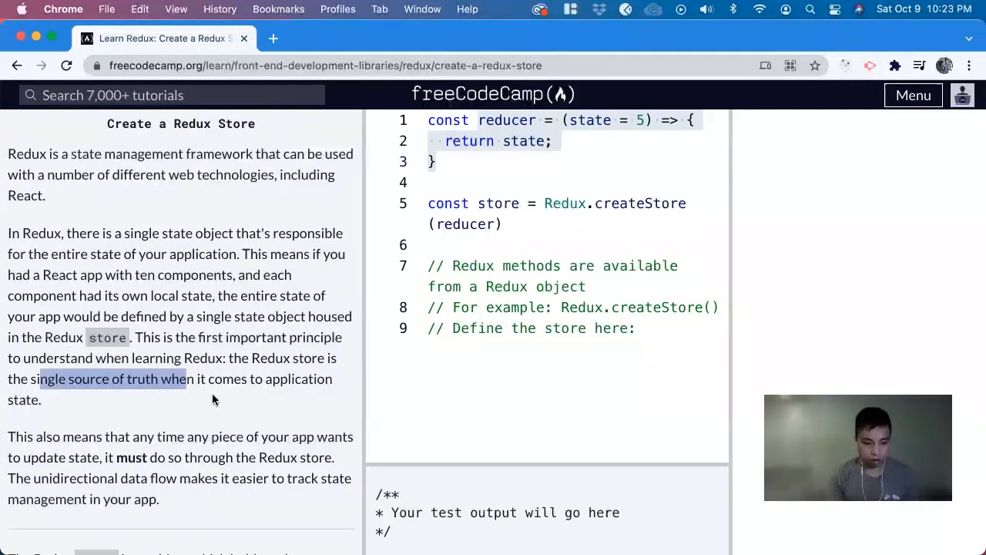
pyautogui.scroll(-3)
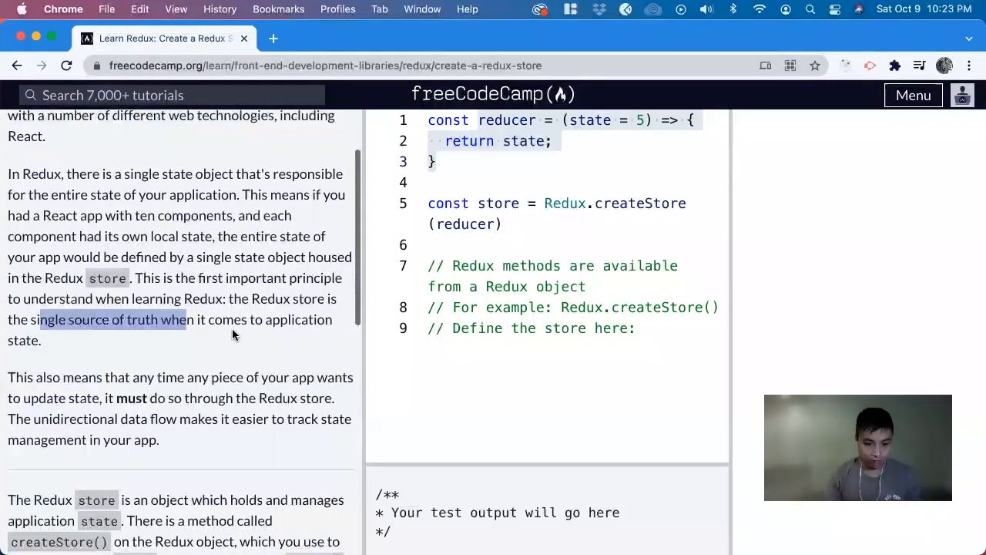
pyautogui.scroll(-3)
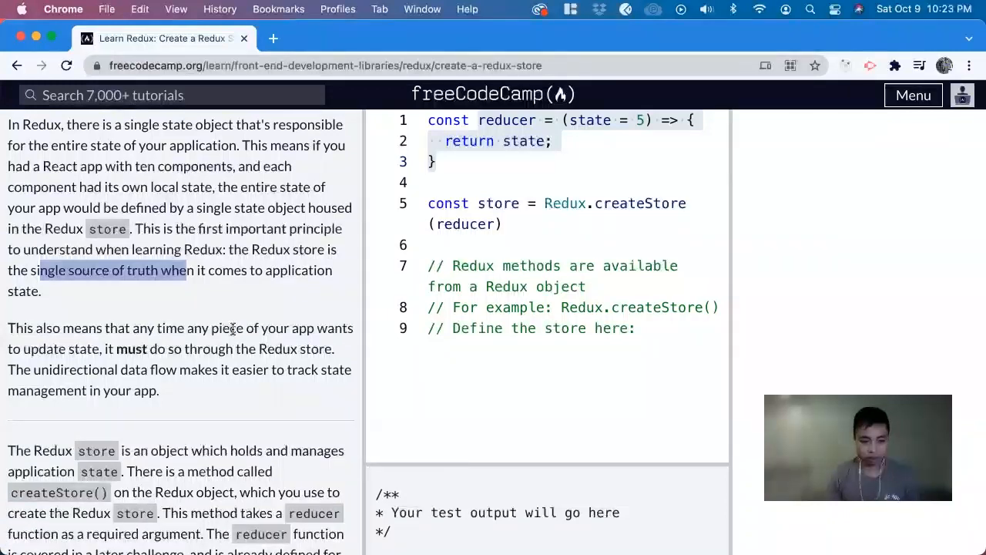
pyautogui.scroll(-3)
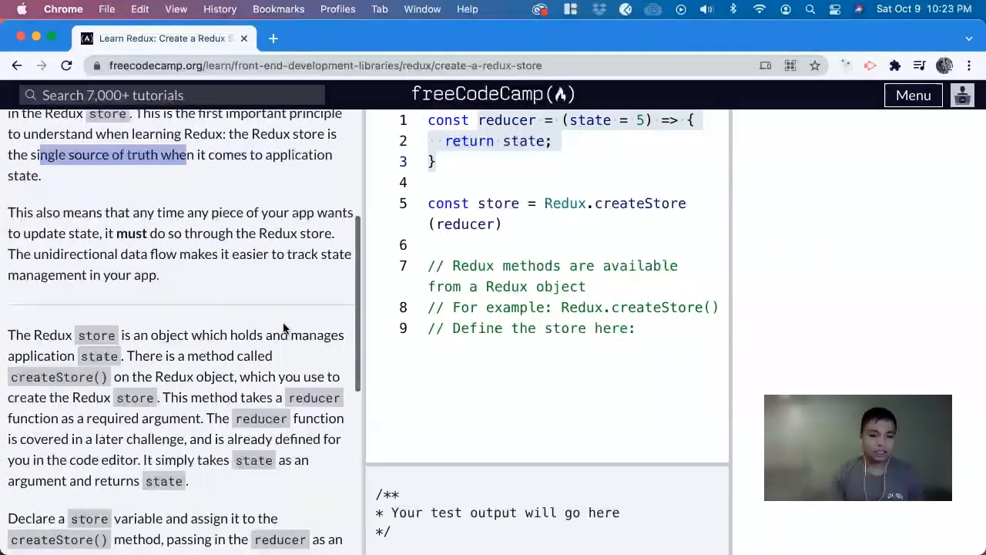
# Reach the 'Declare a store variable' task, highlighting createStore() and reducer, leaving an empty line below the store declaration.
pyautogui.doubleClick(96, 334)
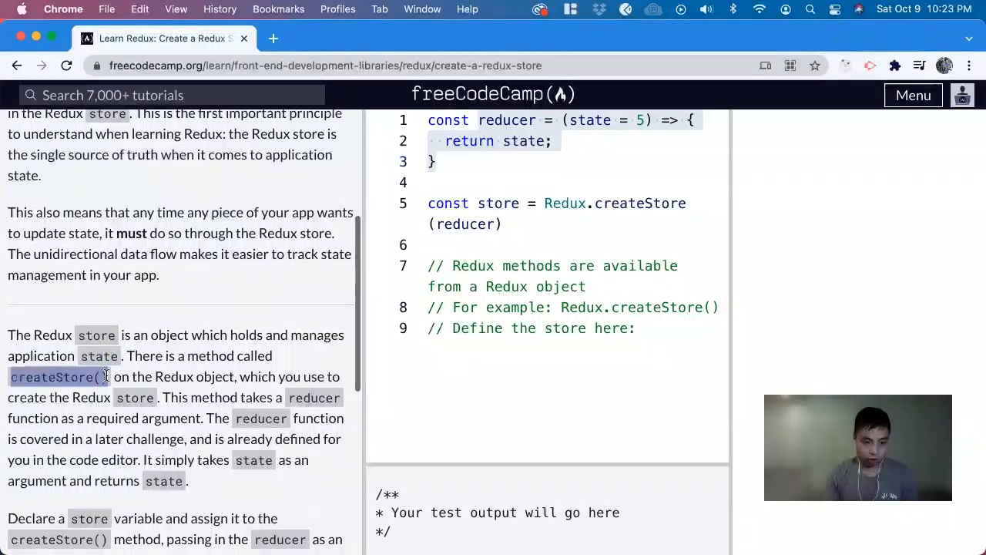
pyautogui.doubleClick(174, 376)
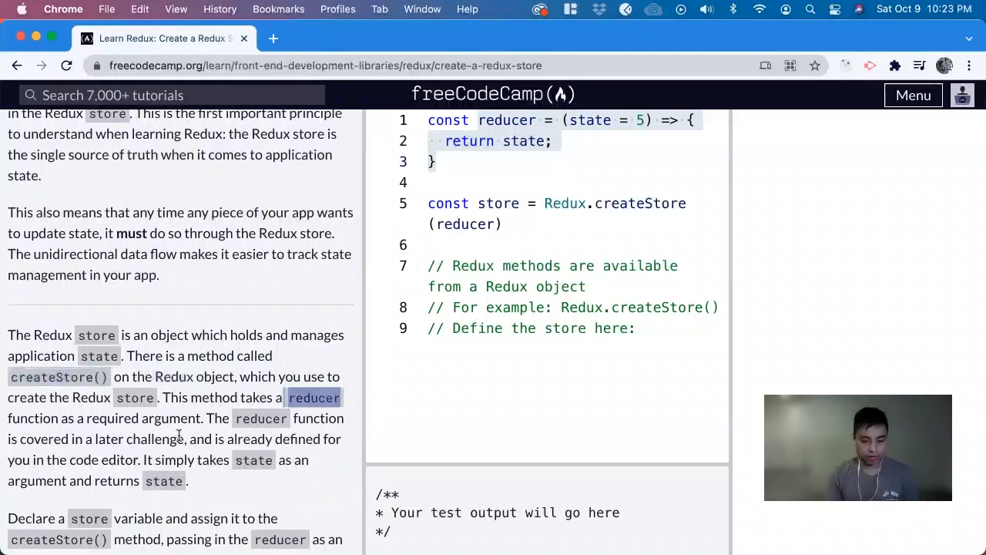
pyautogui.scroll(-3)
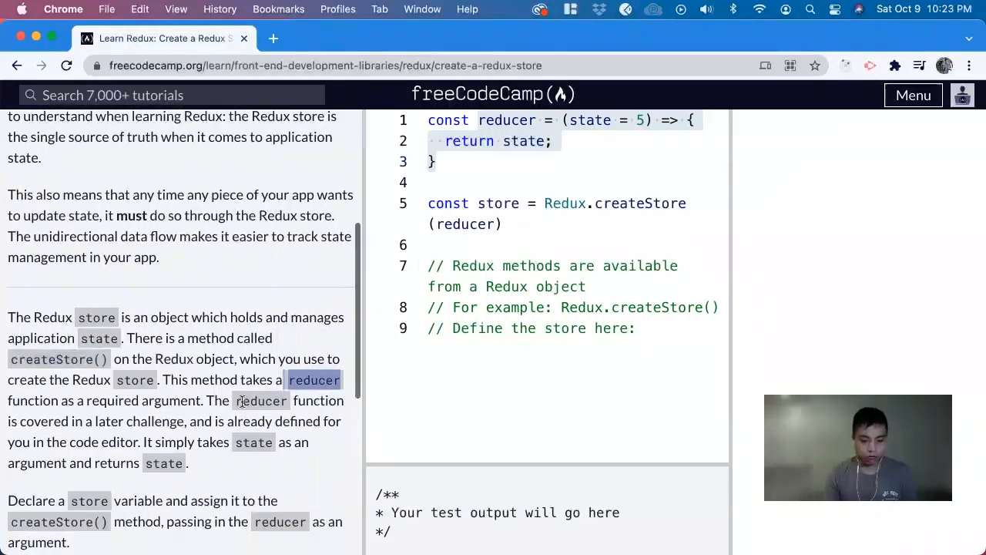
pyautogui.moveTo(233, 400); pyautogui.dragTo(272, 420)
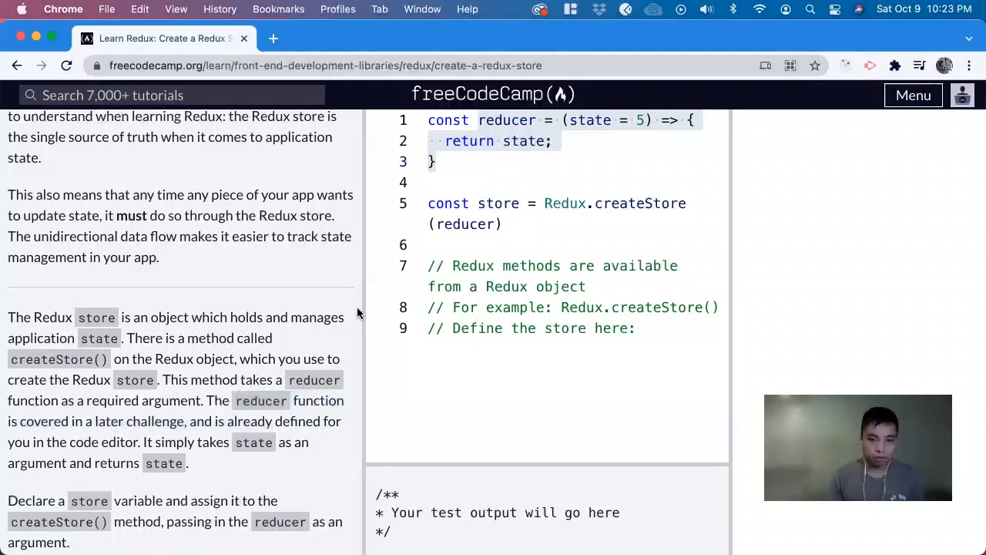
pyautogui.scroll(-3)
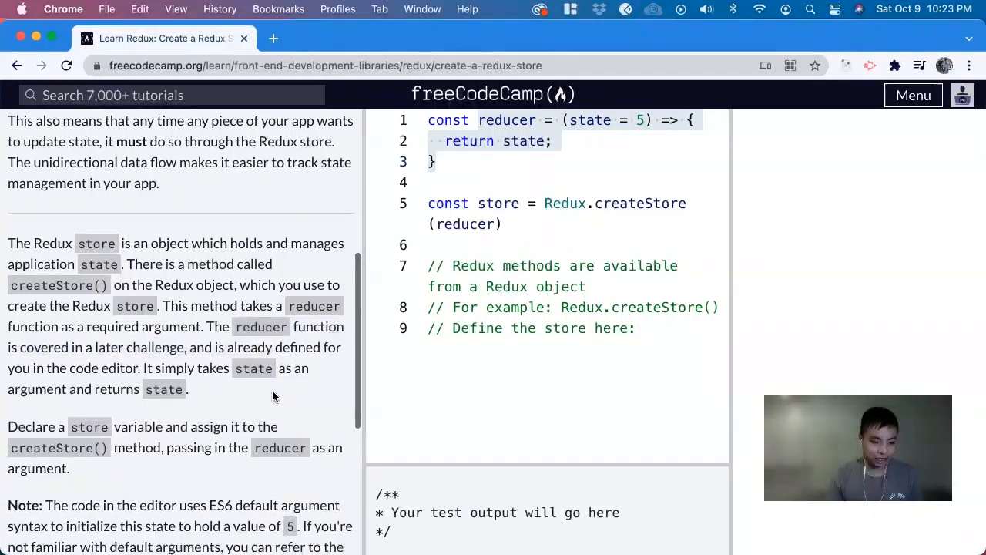
pyautogui.scroll(-3)
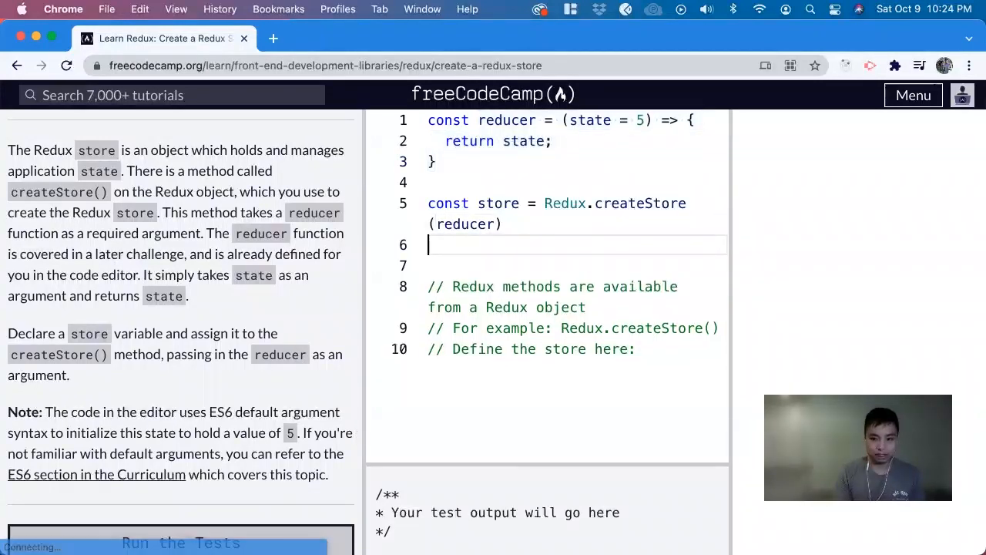
# Add Redux.createStore(reducer) on line 7 and run the tests to reach the completion modal.
pyautogui.write('Re')
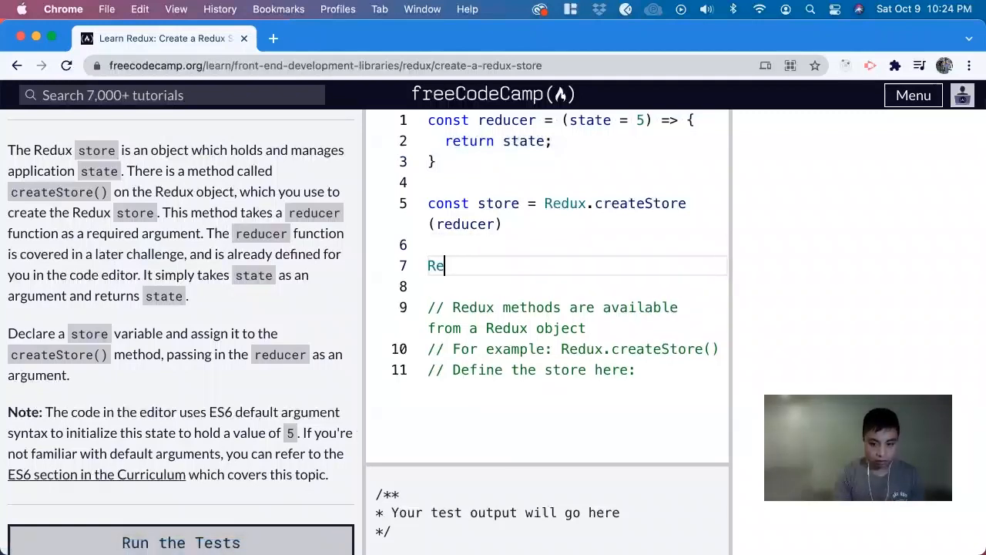
pyautogui.write('dux')
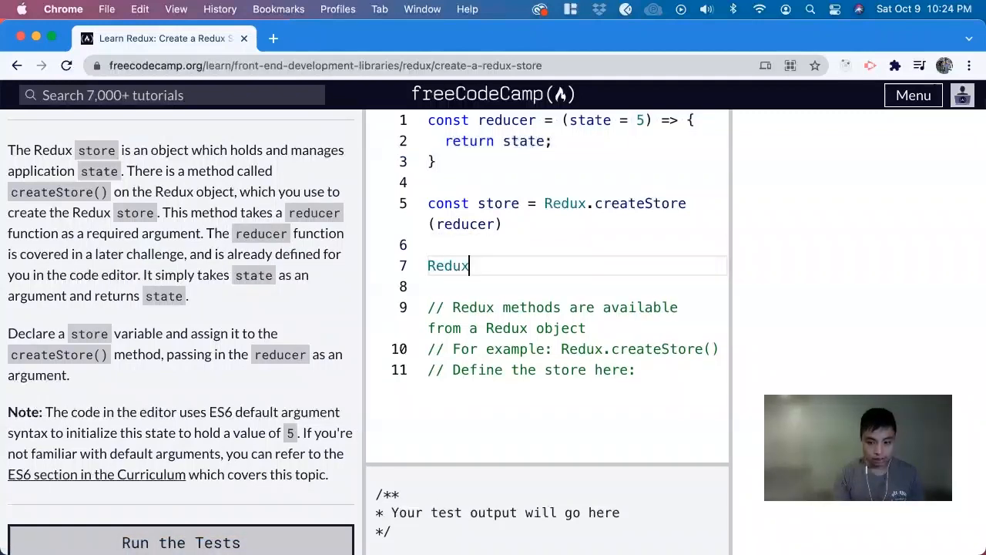
pyautogui.write('.crea')
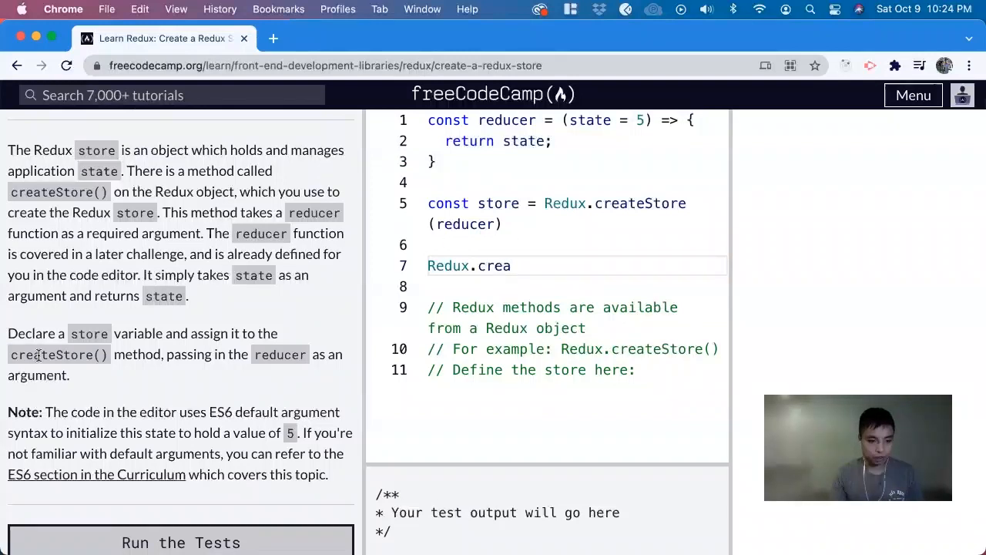
pyautogui.write('a')
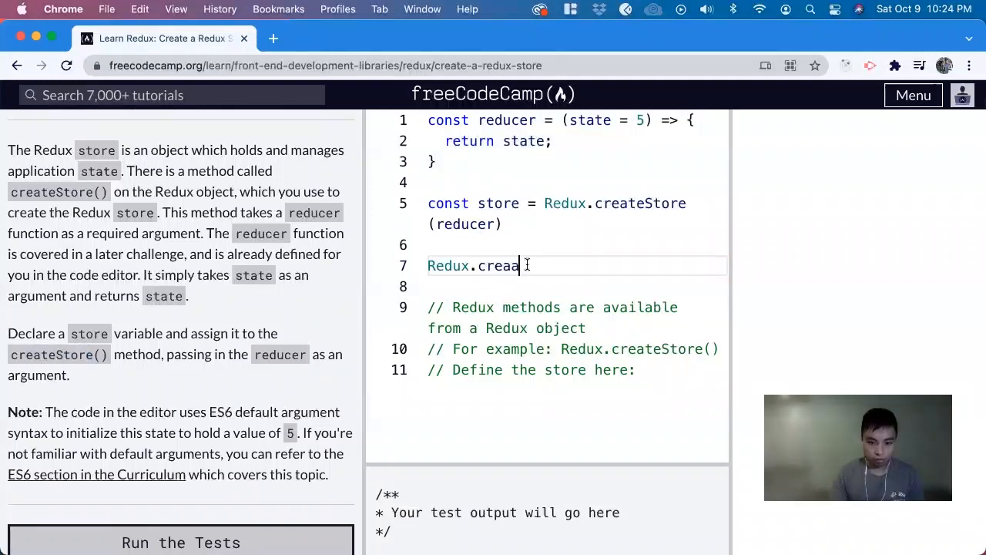
pyautogui.write('teStore(')
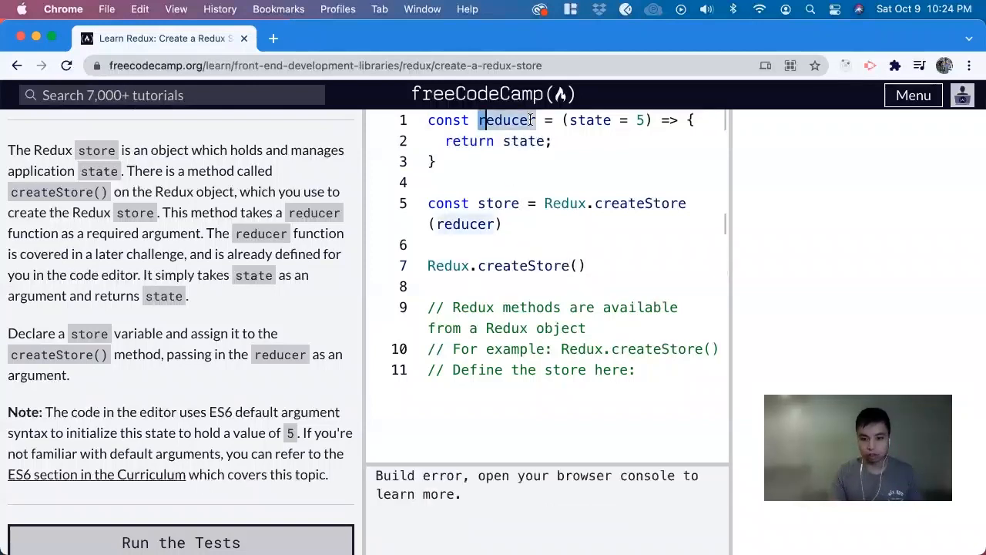
pyautogui.write('reducer')
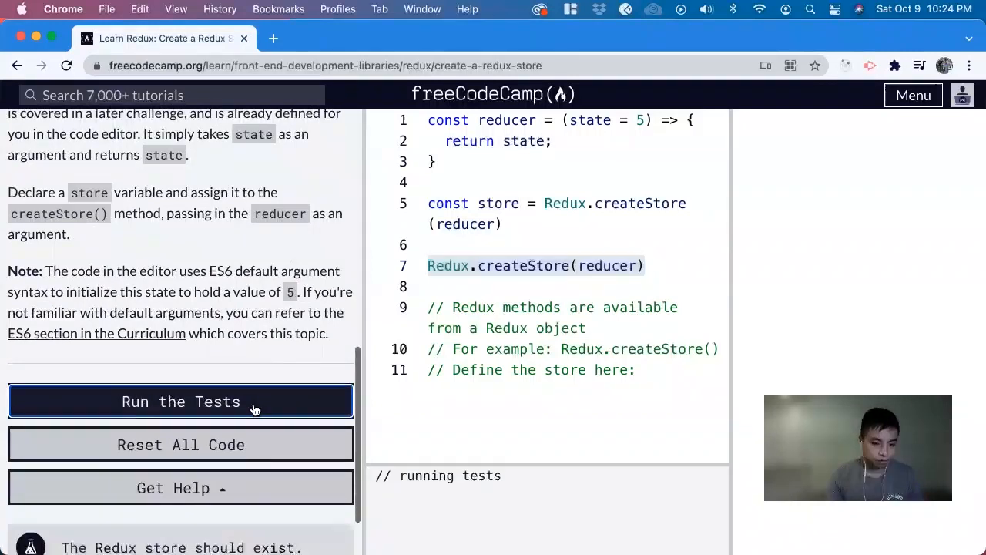
pyautogui.click(180, 401)
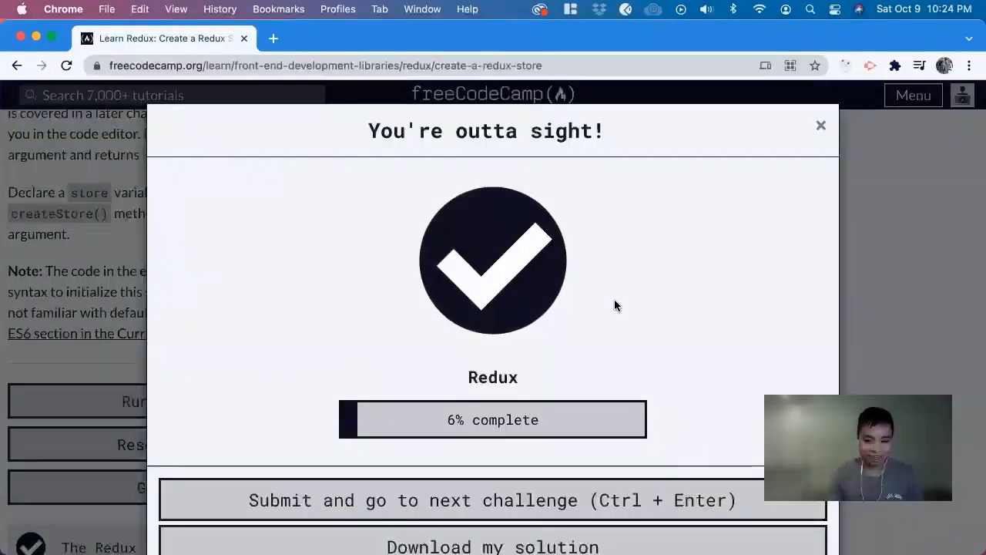